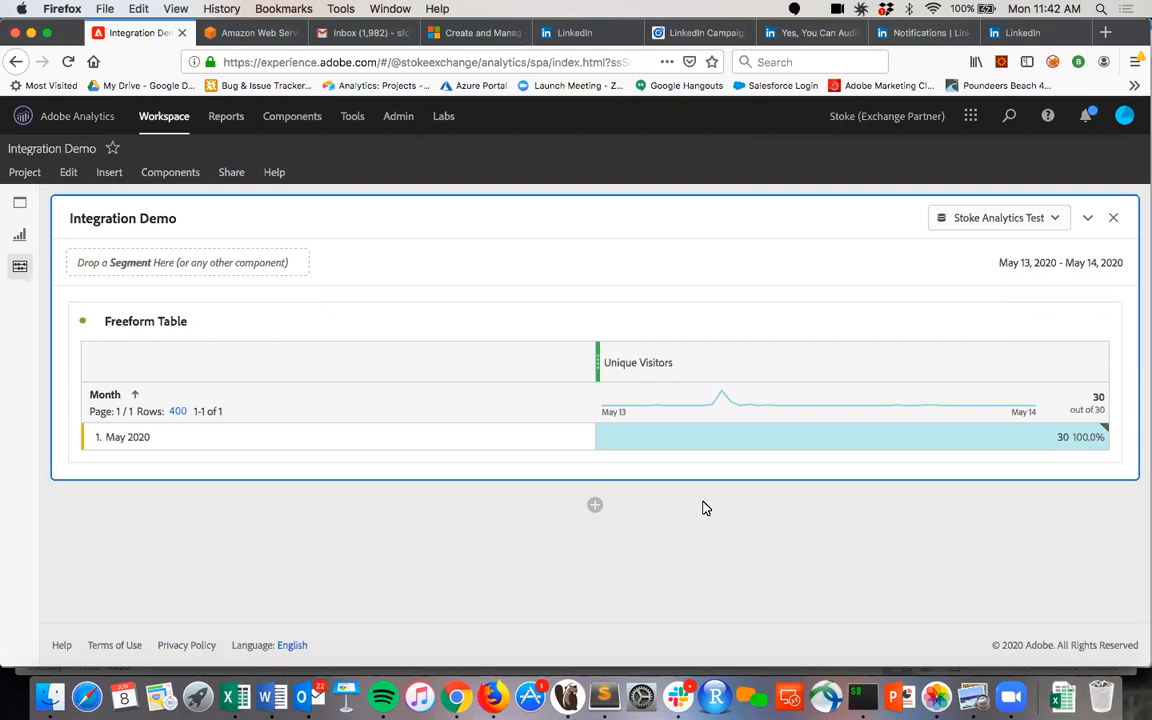
{"action": "mouse_move", "coordinate": [884, 472]}
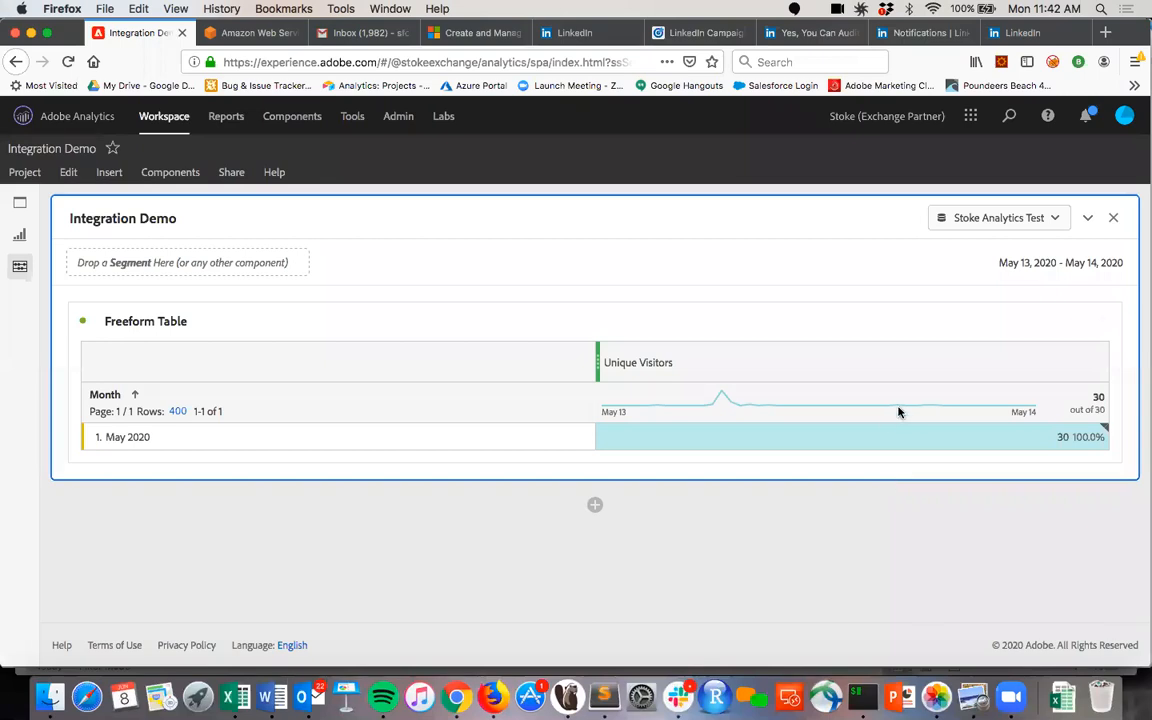
{"action": "mouse_move", "coordinate": [956, 460]}
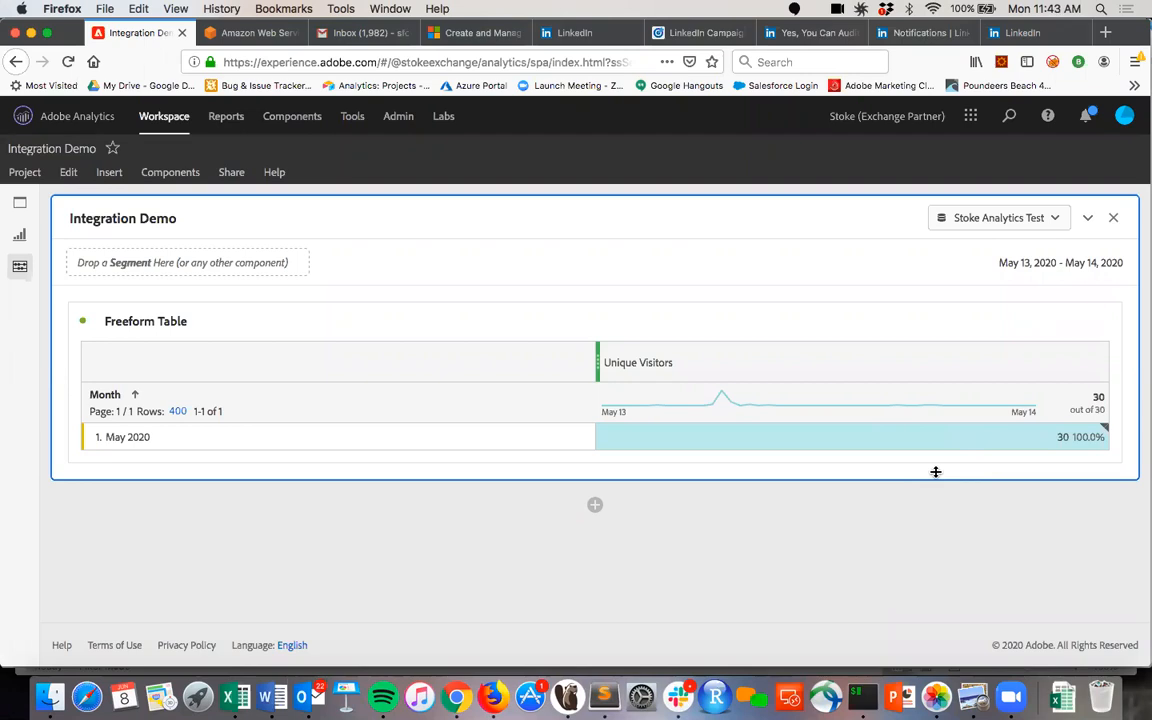
{"action": "mouse_move", "coordinate": [1068, 444]}
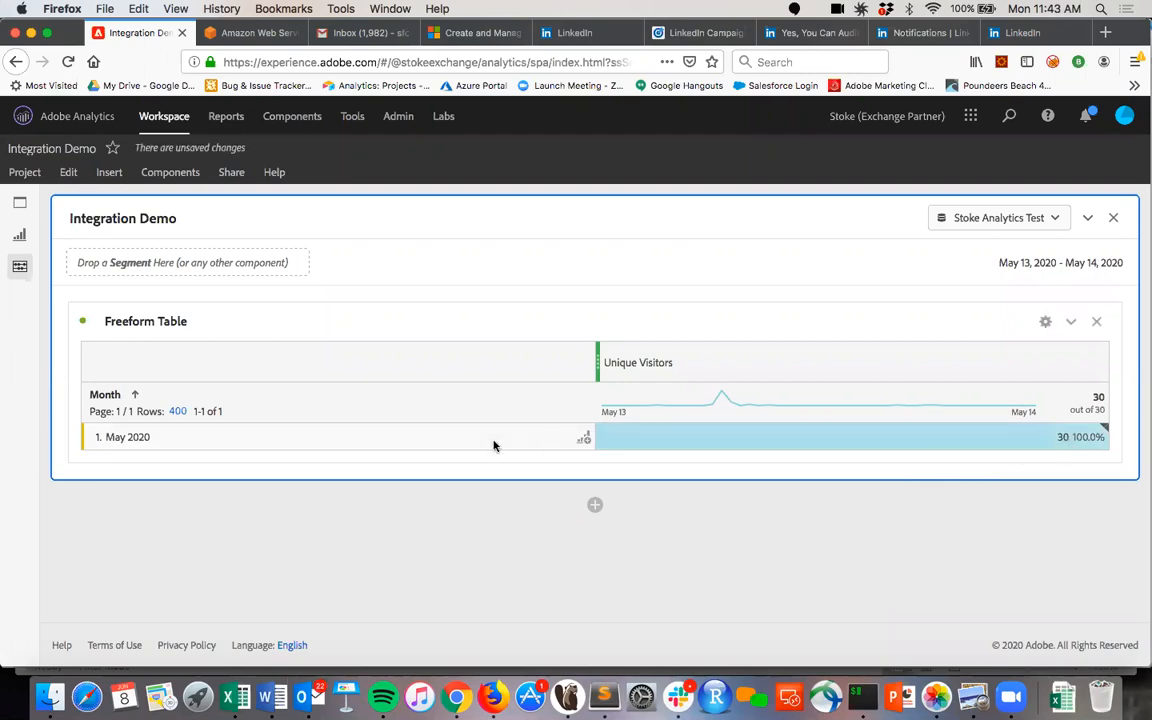
{"action": "mouse_move", "coordinate": [376, 460]}
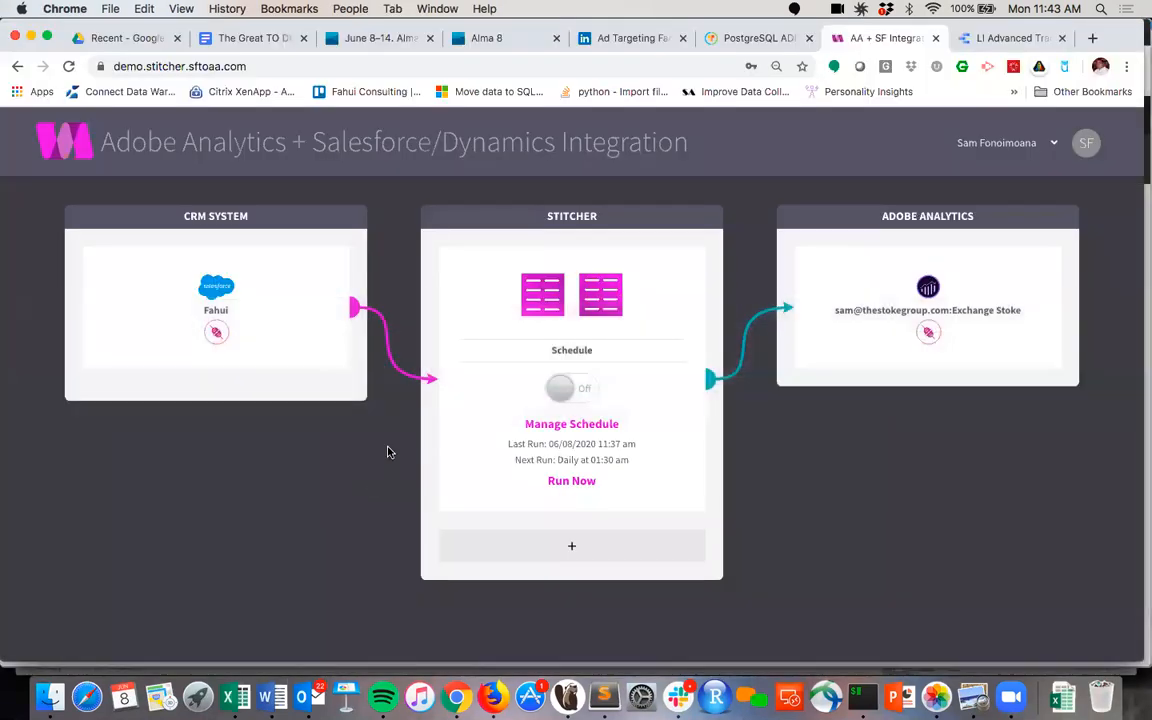
{"action": "mouse_move", "coordinate": [682, 418]}
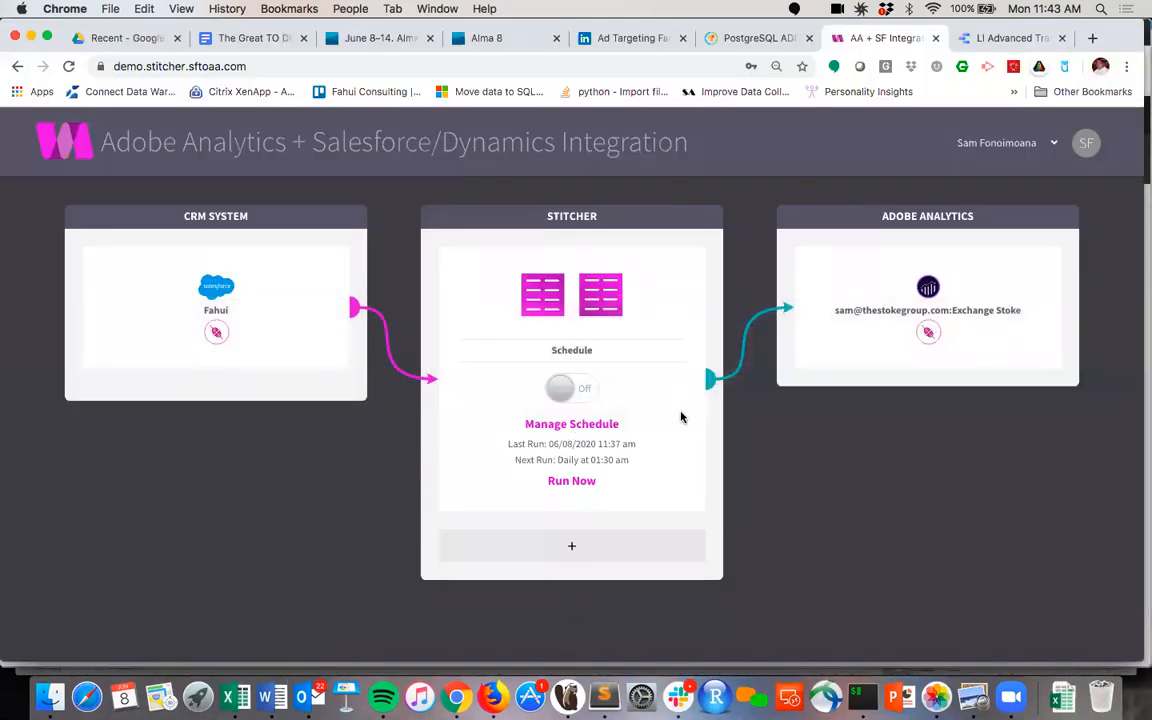
{"action": "mouse_move", "coordinate": [334, 478]}
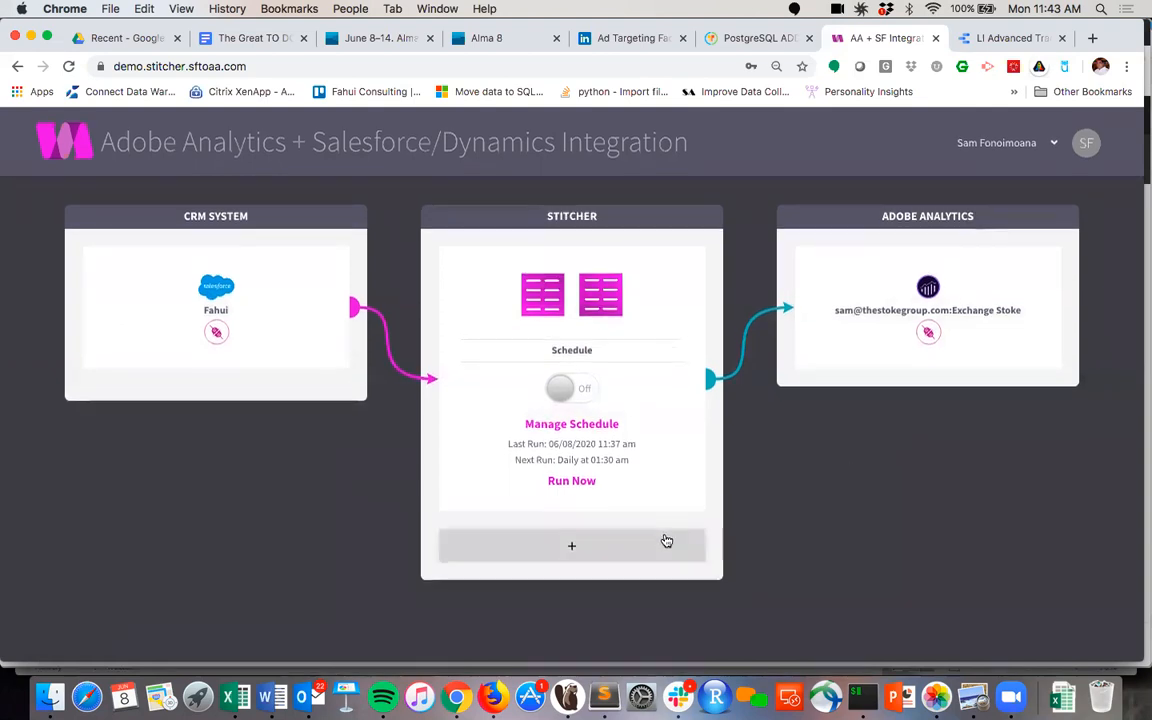
Step: Start a new guided rule named MQL with the Event Date option switched on
{"action": "left_click", "coordinate": [572, 546]}
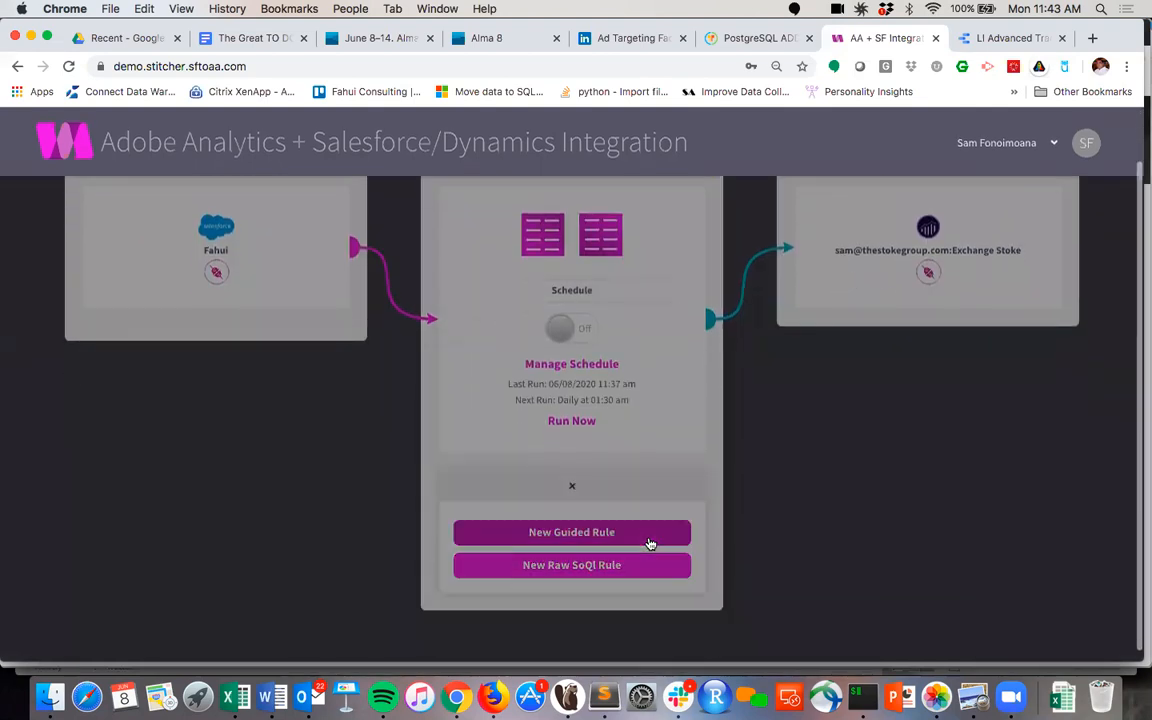
{"action": "left_click", "coordinate": [572, 532]}
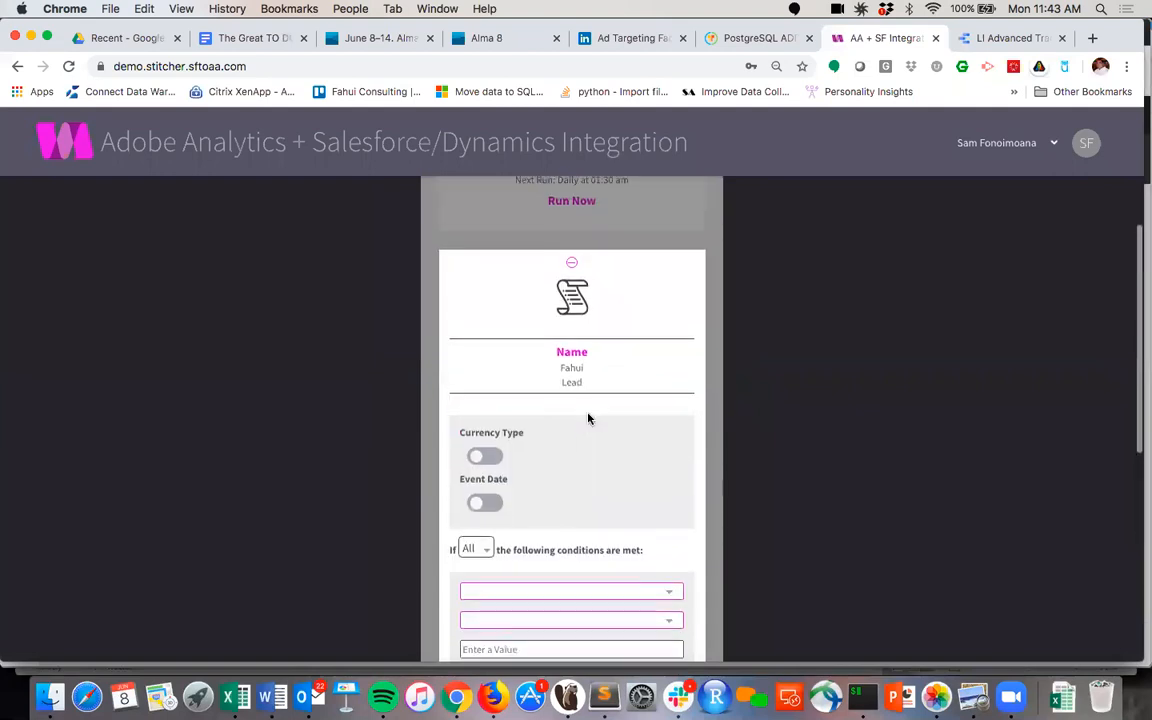
{"action": "type", "text": "MQL"}
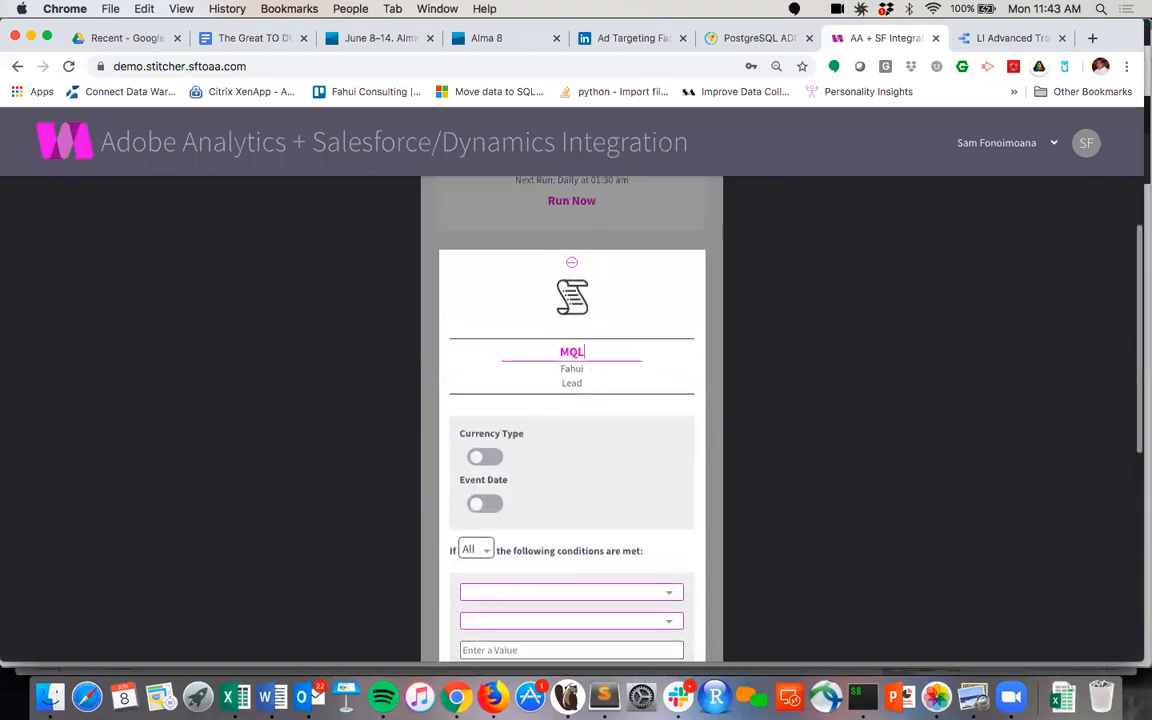
{"action": "mouse_move", "coordinate": [584, 386]}
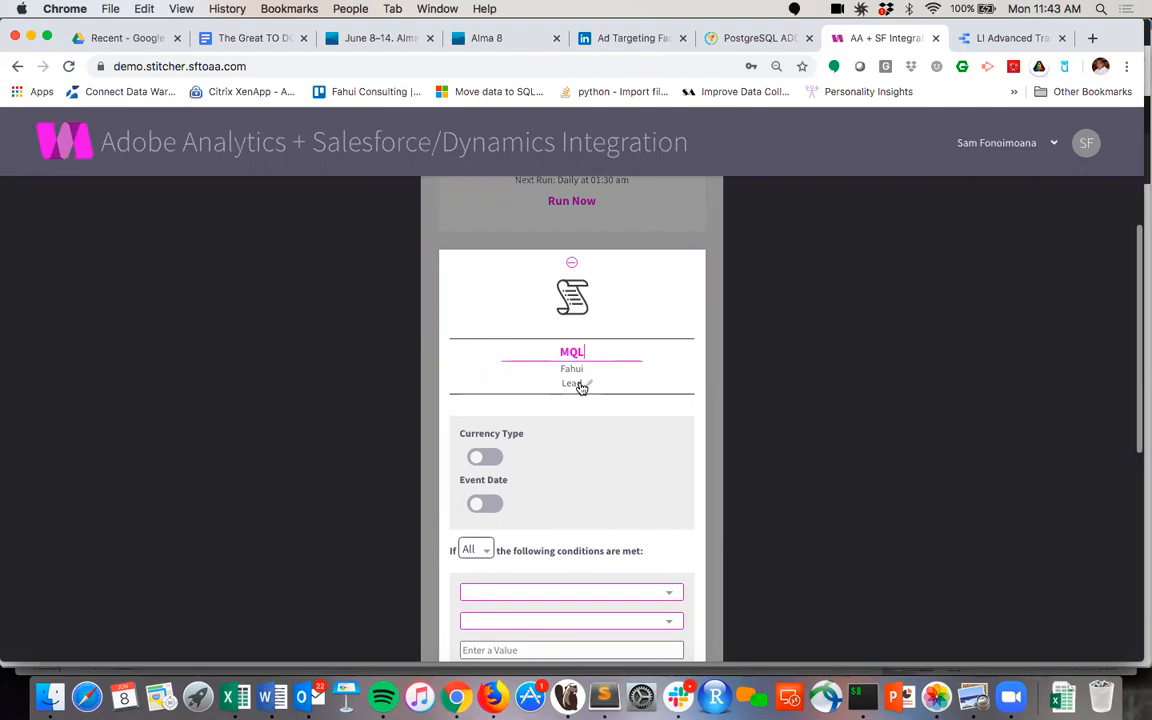
{"action": "scroll", "scroll_direction": "down", "scroll_amount": 3}
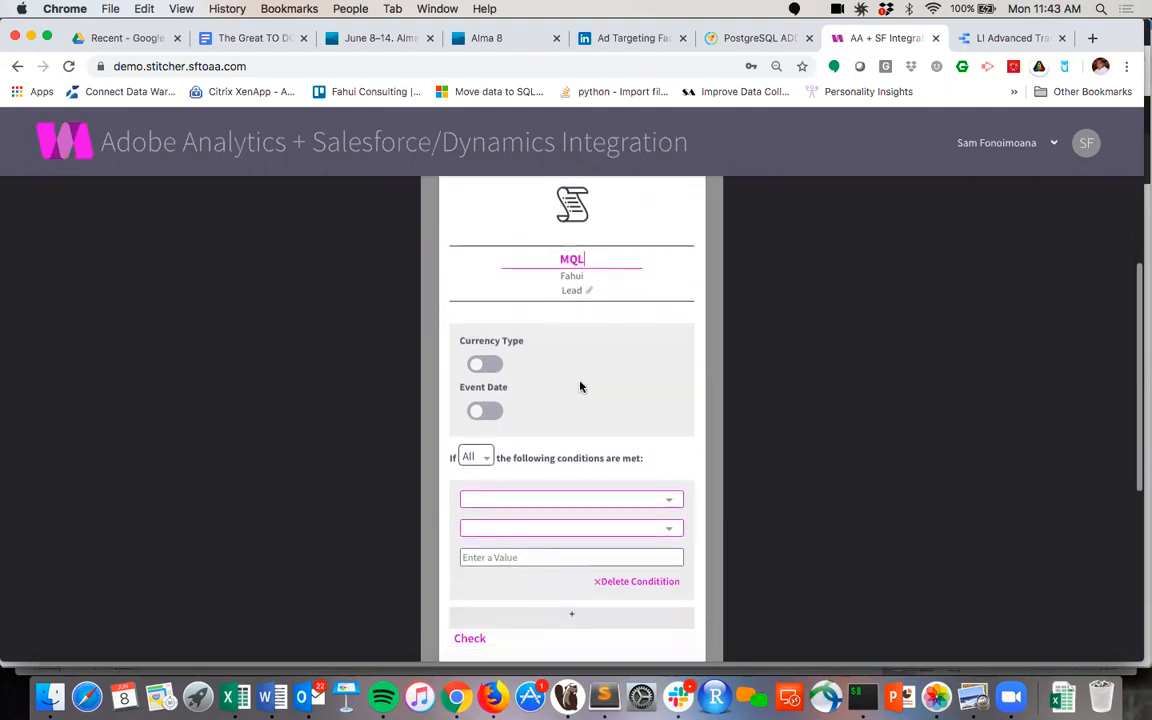
{"action": "left_click", "coordinate": [484, 410]}
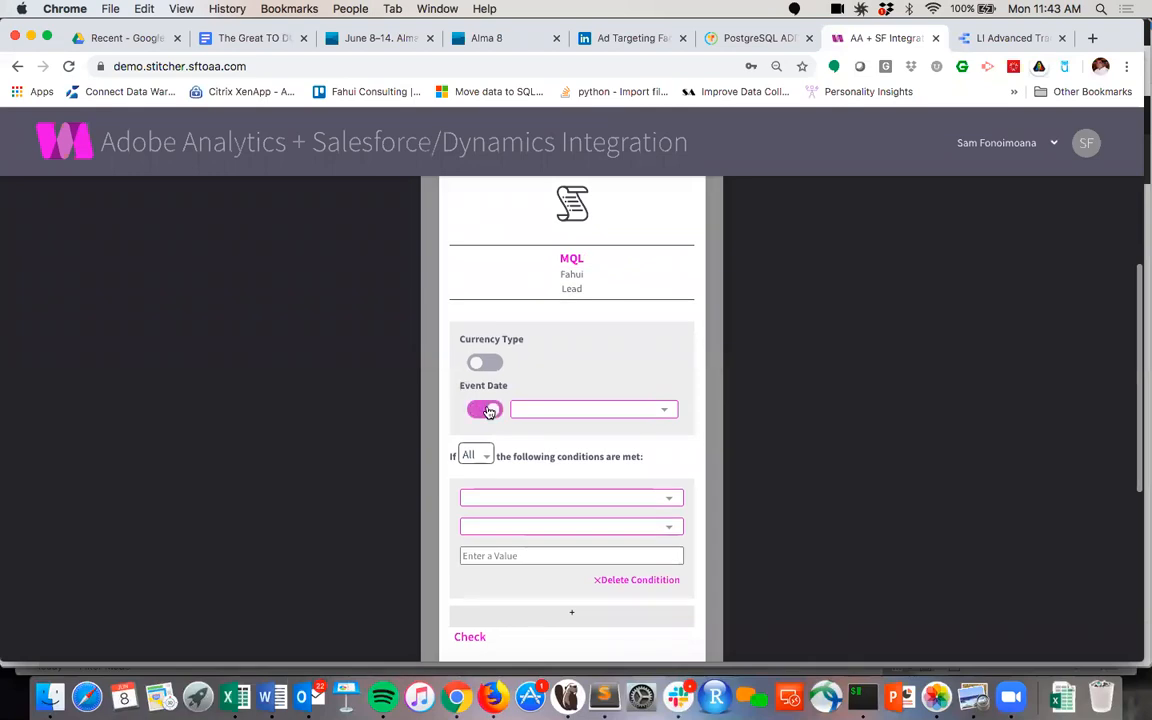
{"action": "left_click", "coordinate": [592, 408]}
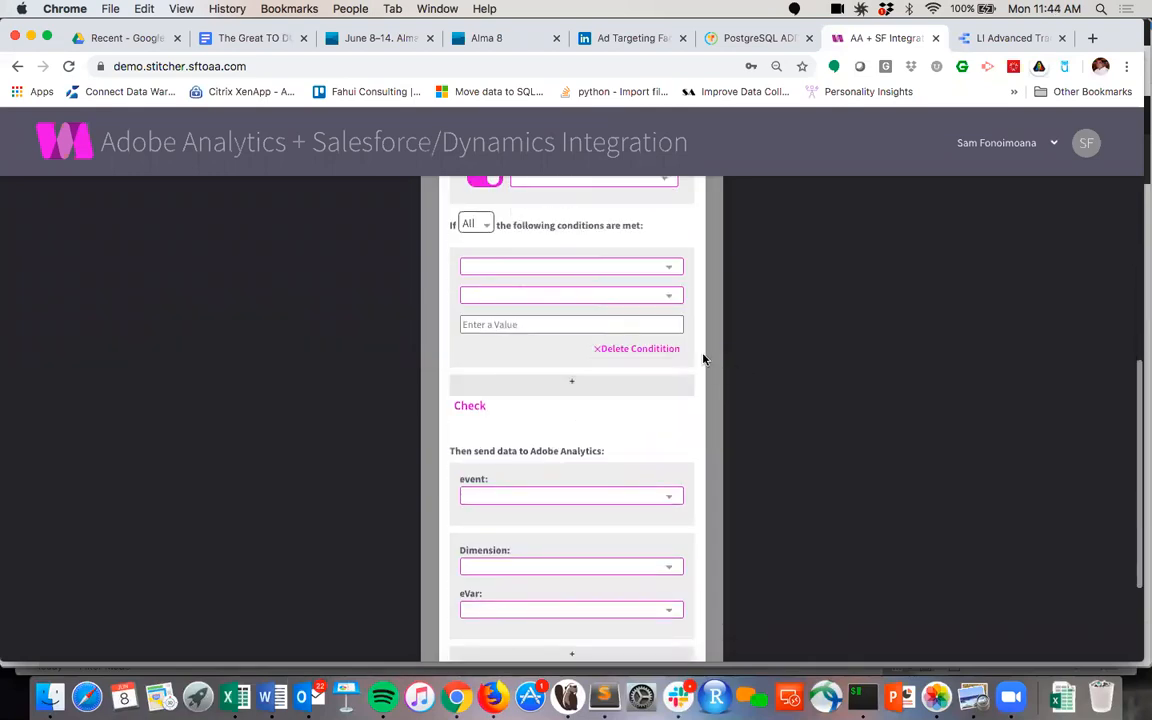
Step: Review the lead condition fields and choose the Analytics event that receives the data
{"action": "scroll", "scroll_direction": "up", "scroll_amount": 3}
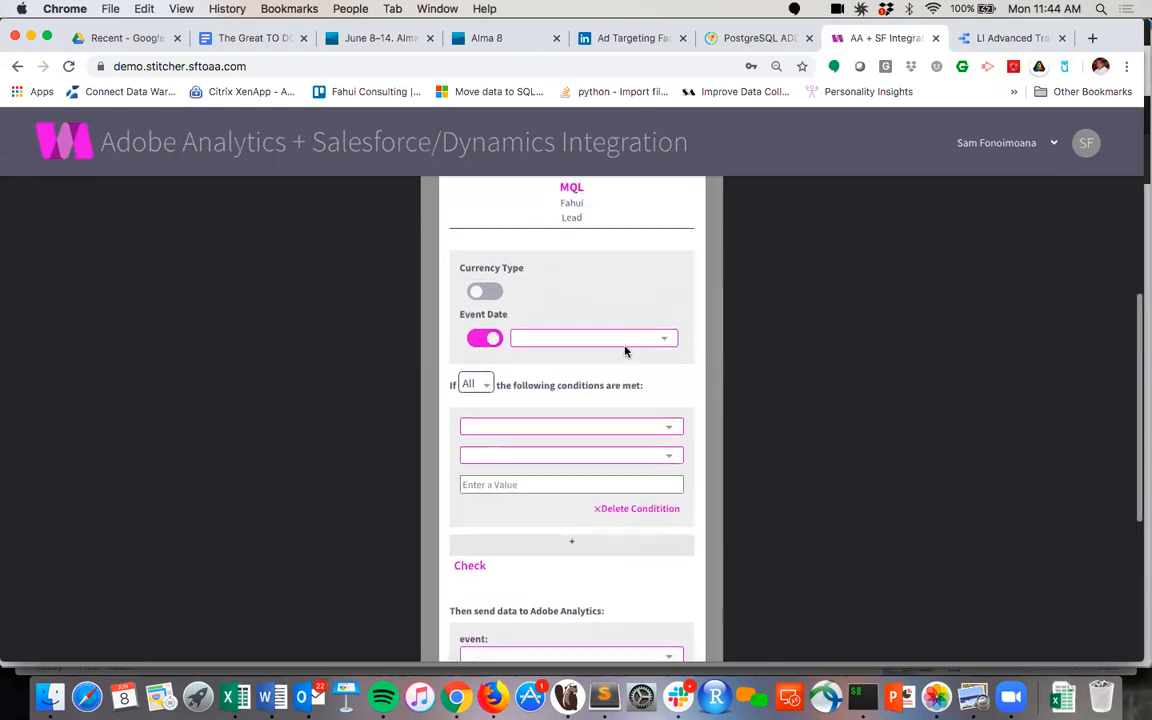
{"action": "scroll", "scroll_direction": "down", "scroll_amount": 3}
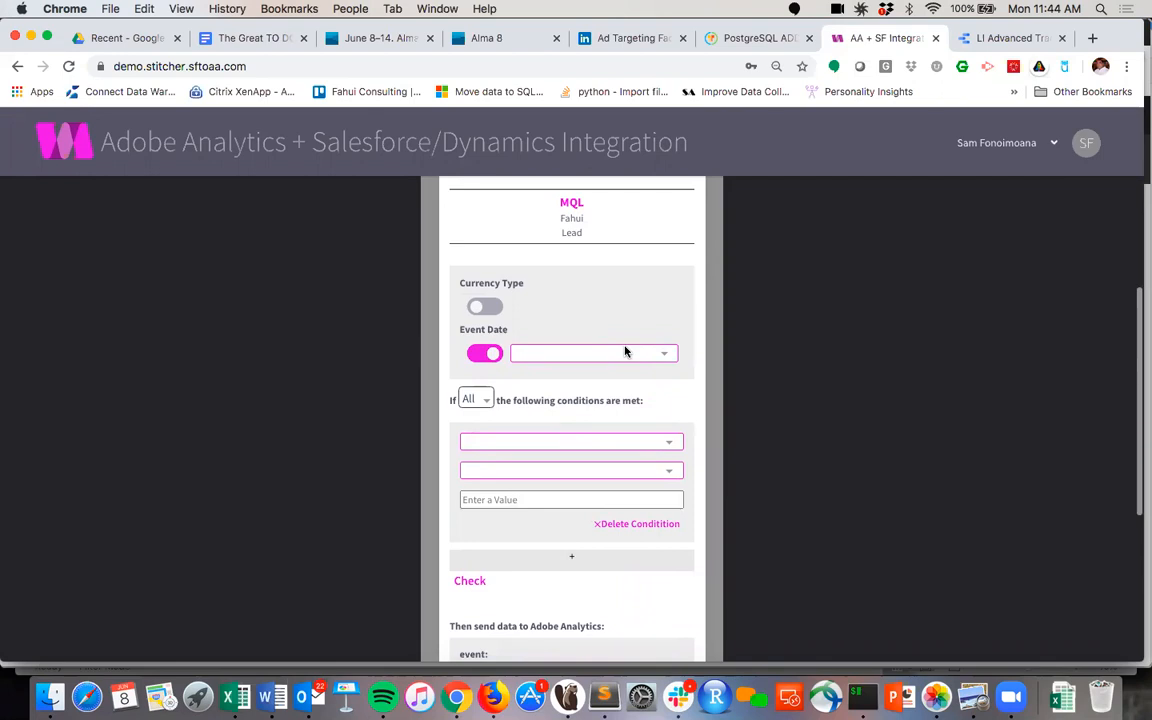
{"action": "mouse_move", "coordinate": [584, 440]}
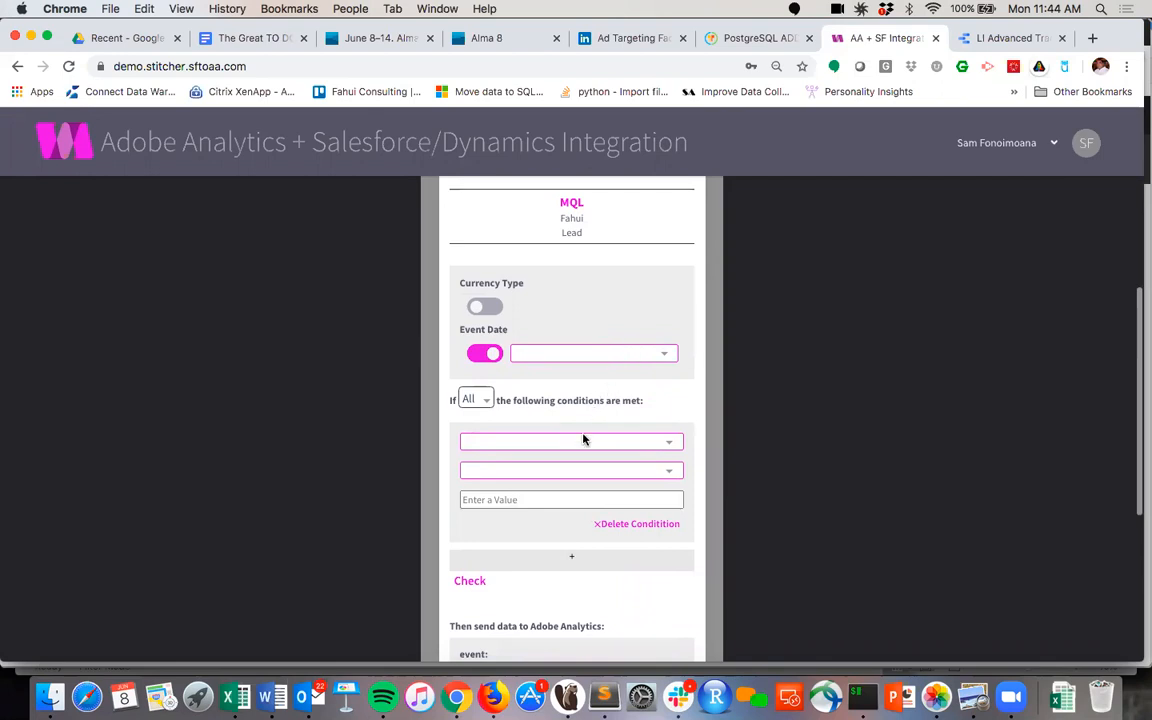
{"action": "left_click", "coordinate": [572, 442]}
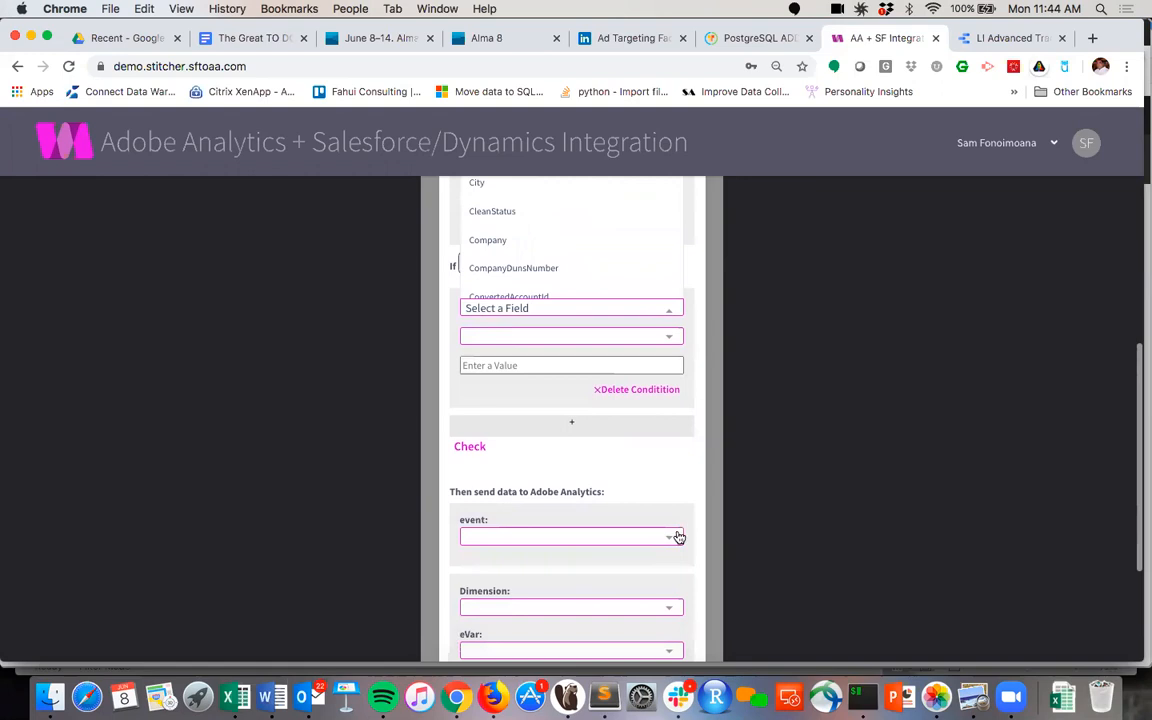
{"action": "scroll", "scroll_direction": "down", "scroll_amount": 3}
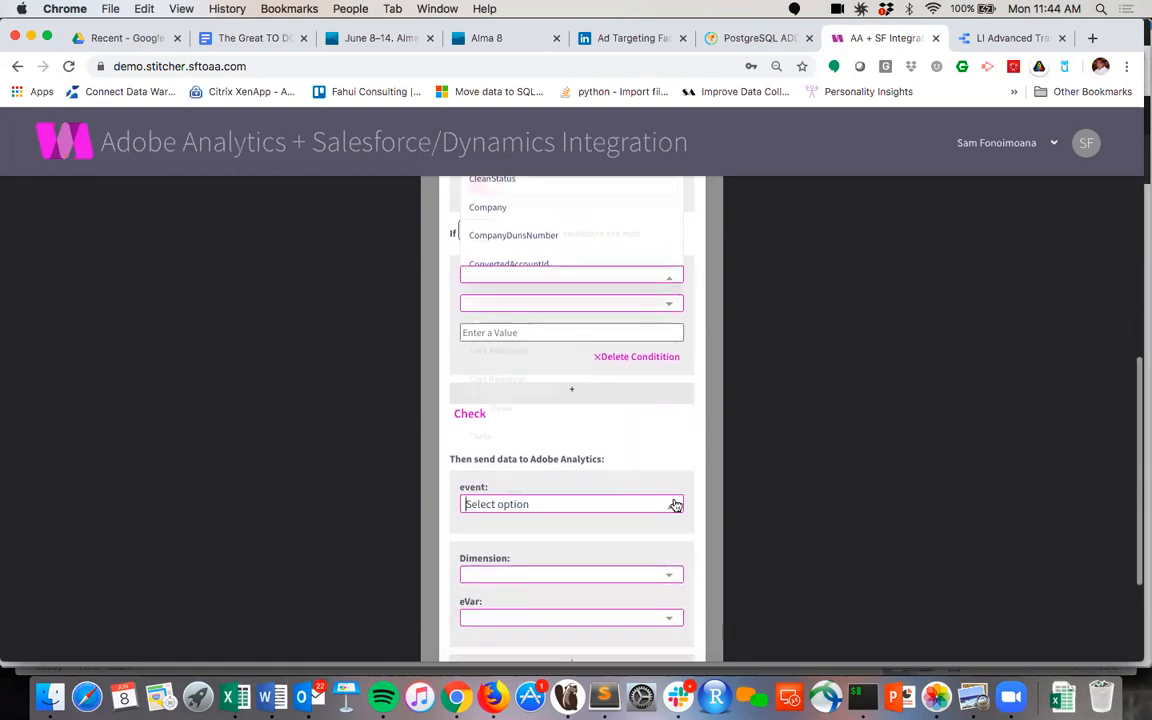
{"action": "left_click", "coordinate": [572, 504]}
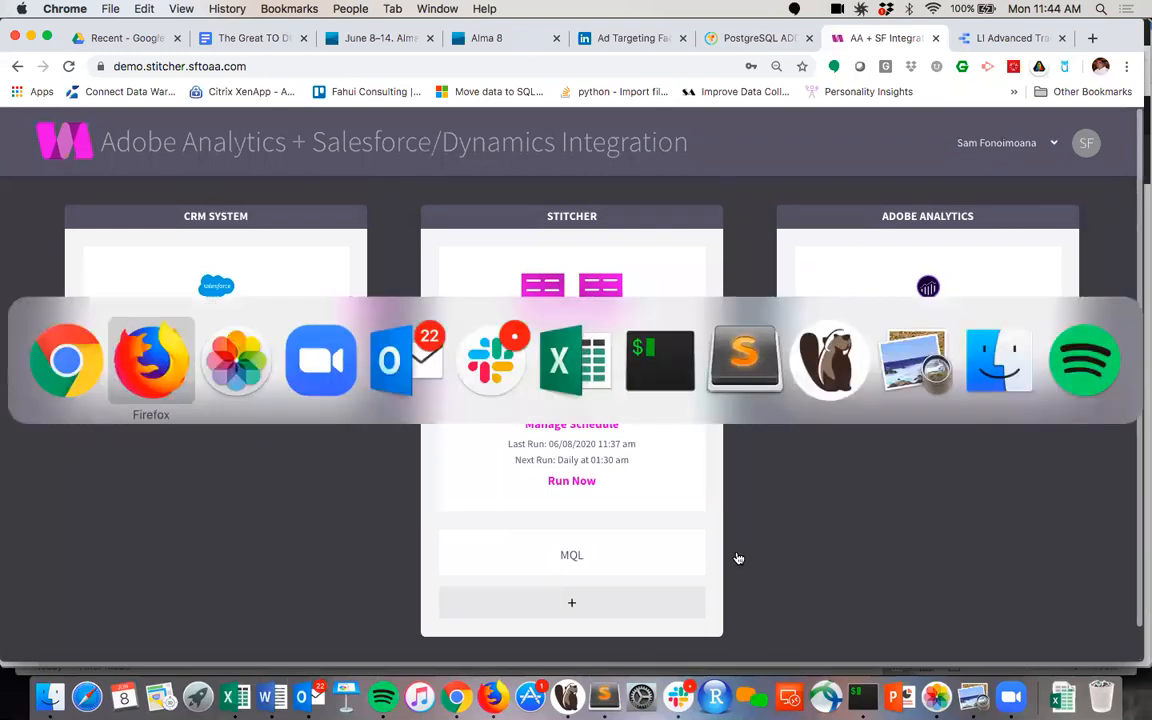
Step: Bring the Adobe Analytics workspace back on screen in Firefox
{"action": "left_click", "coordinate": [152, 360]}
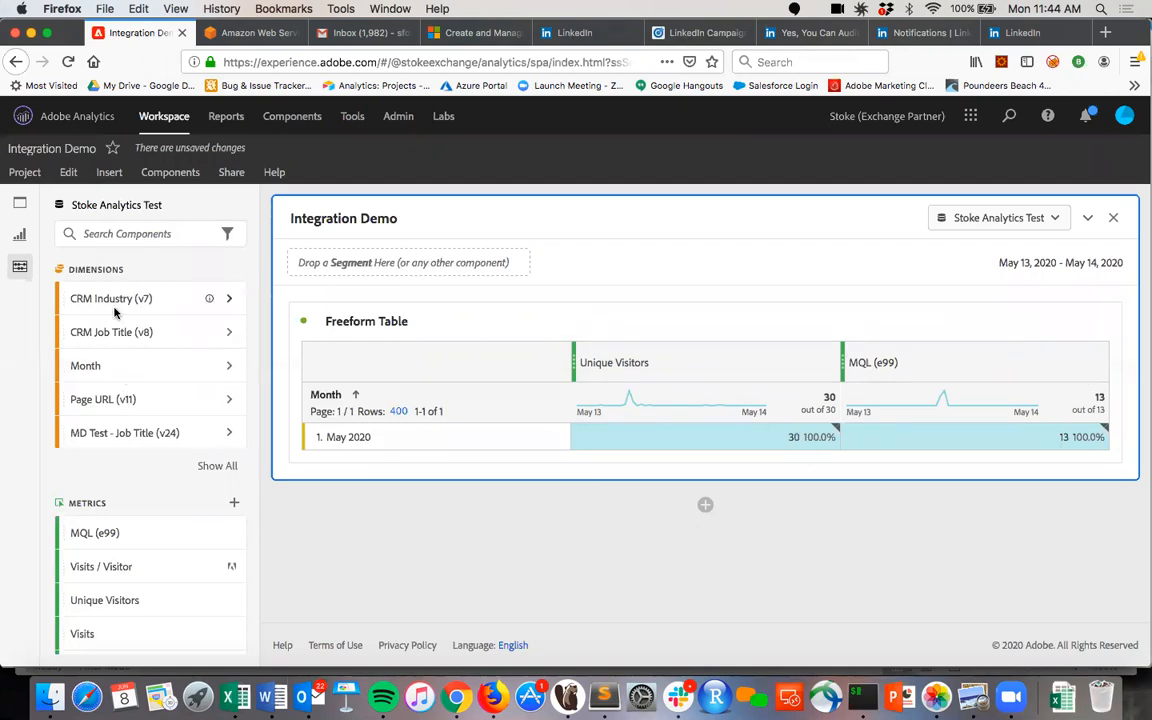
{"action": "mouse_move", "coordinate": [64, 306]}
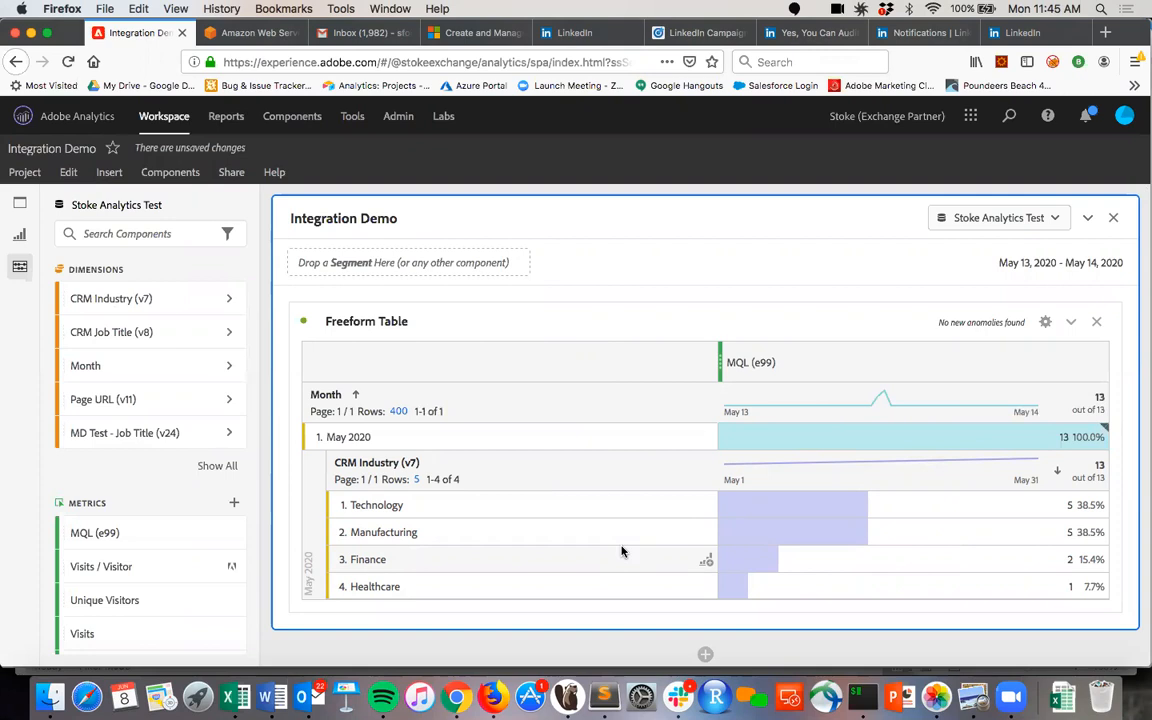
{"action": "mouse_move", "coordinate": [444, 532]}
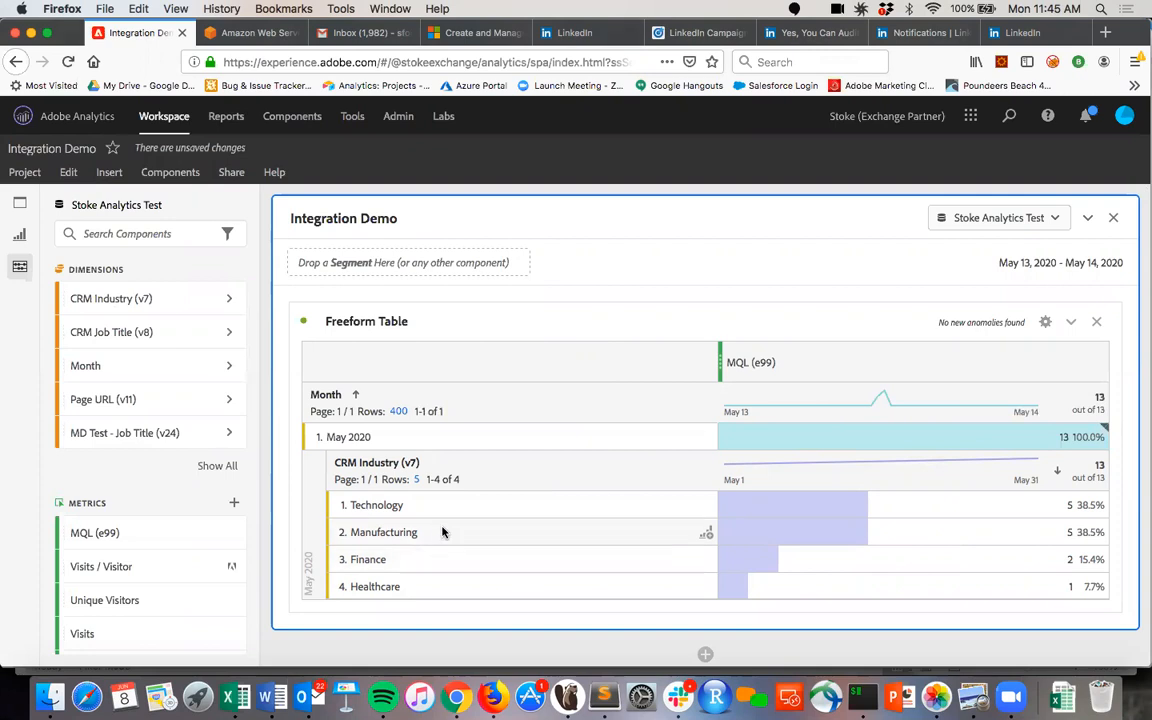
{"action": "mouse_move", "coordinate": [100, 340]}
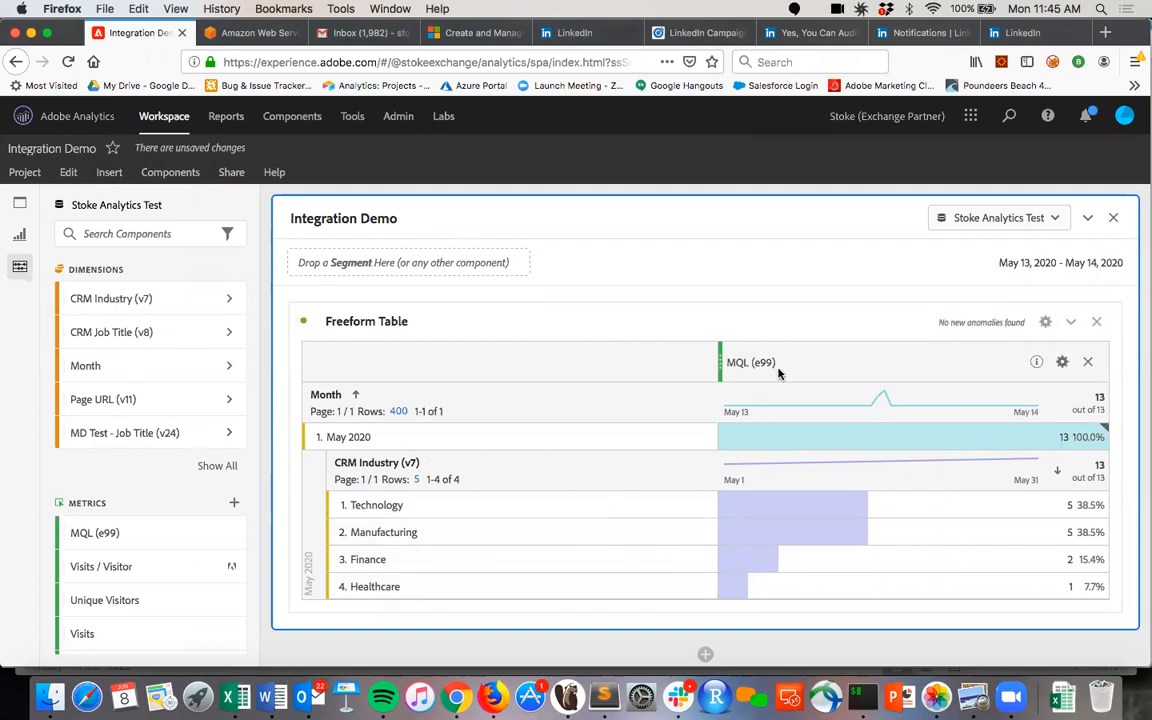
{"action": "mouse_move", "coordinate": [756, 374]}
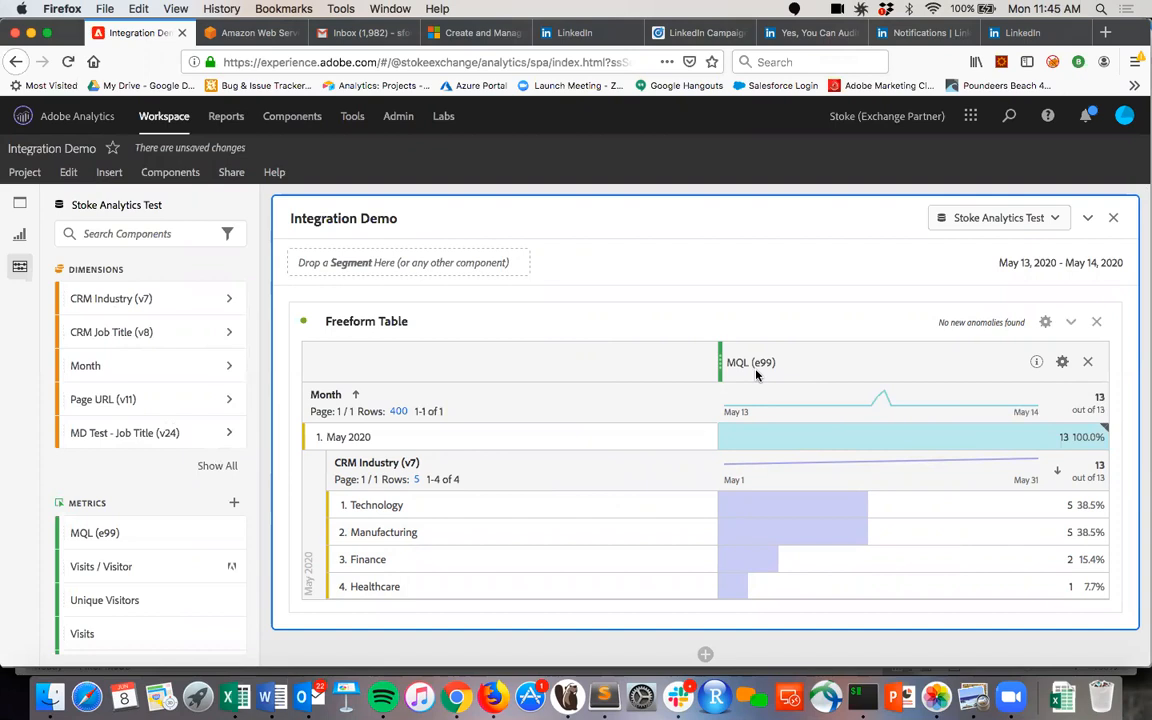